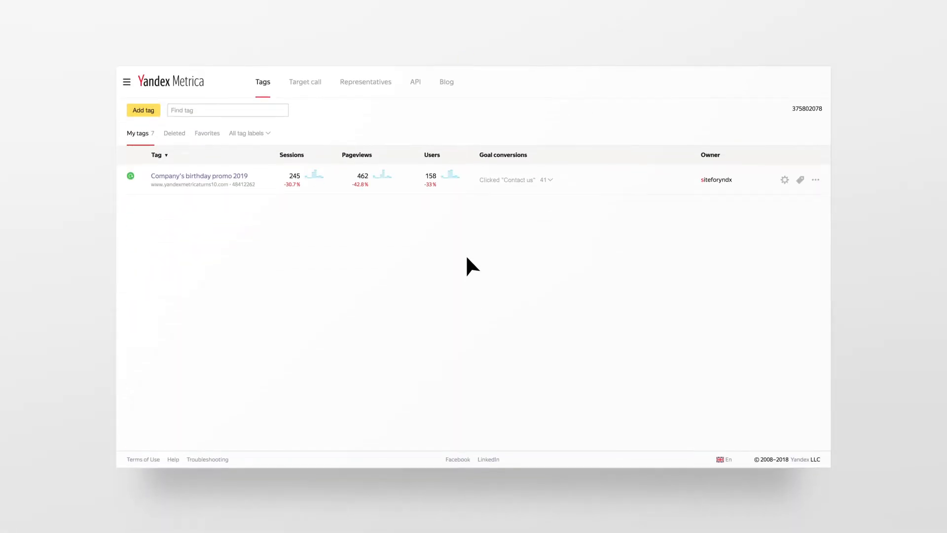
mouse_move(381, 256)
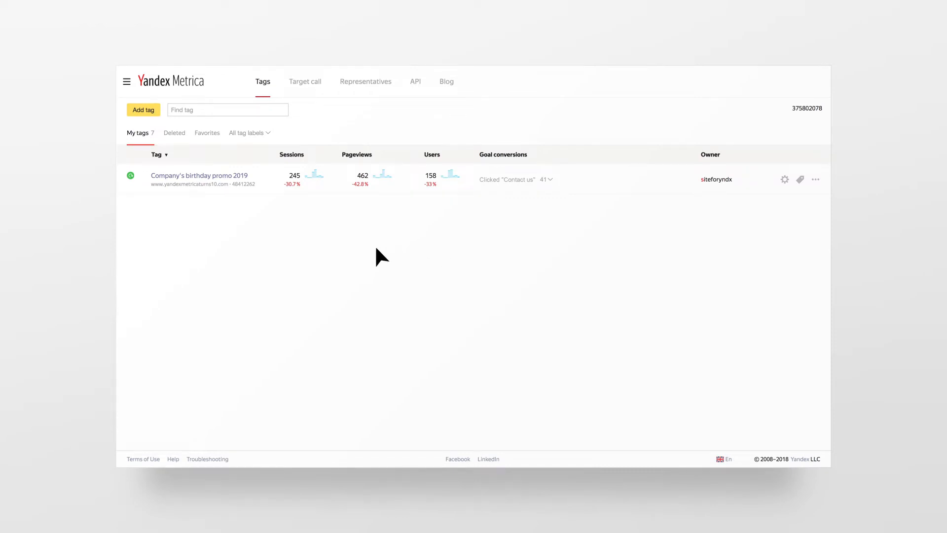
Open the Sources, summary report for the Company's birthday promo 2019 tag.
click(198, 176)
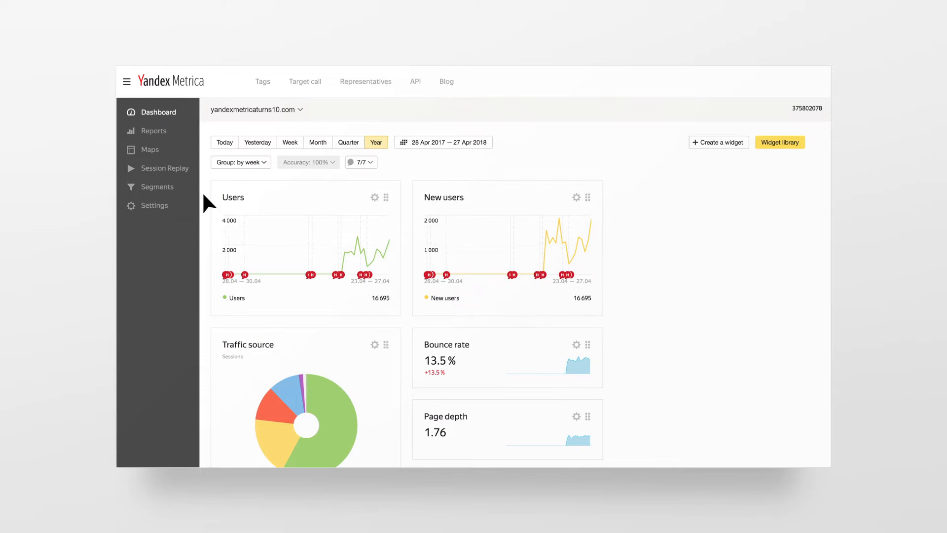
mouse_move(153, 130)
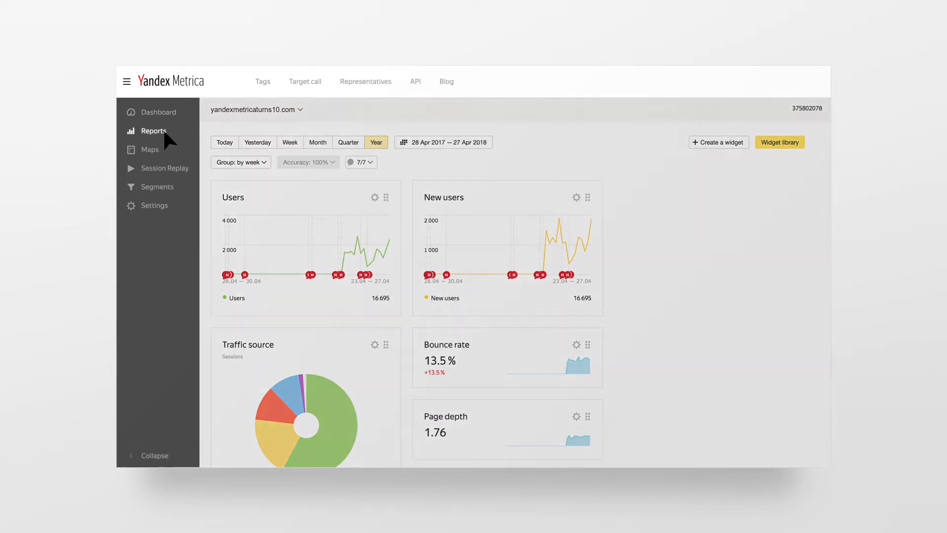
click(155, 130)
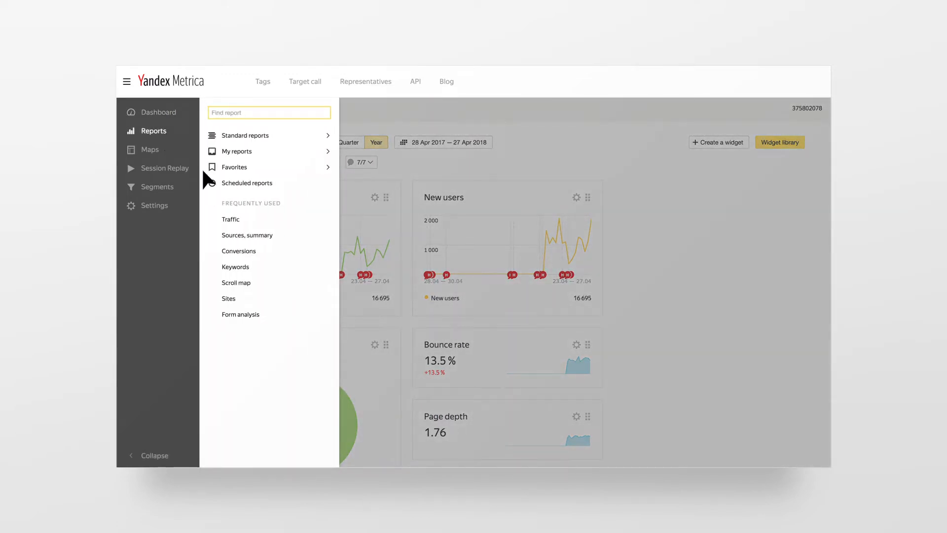
click(247, 234)
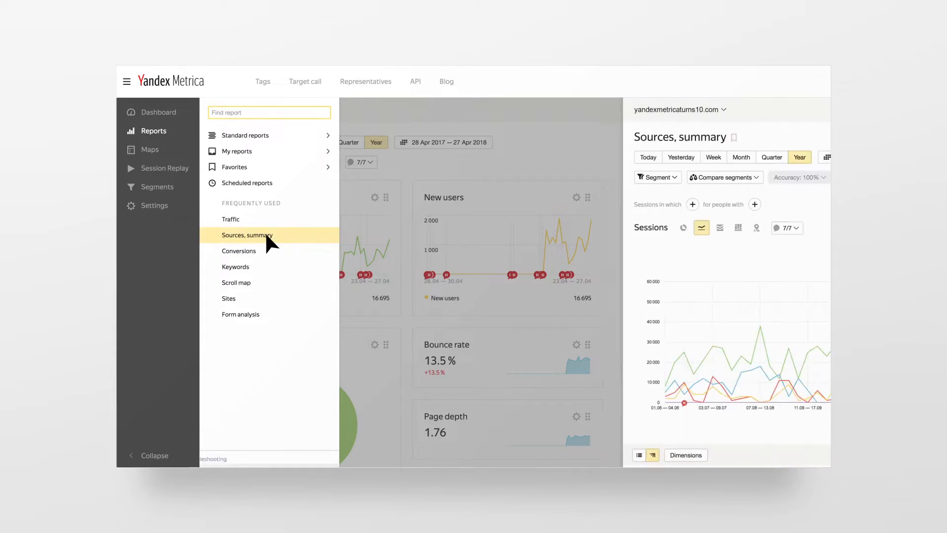
click(246, 235)
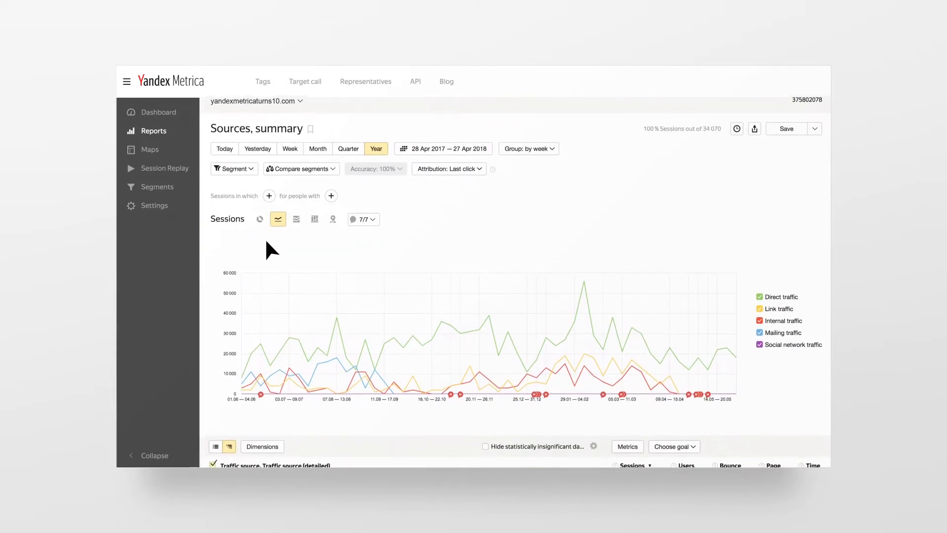
scroll(down, 3)
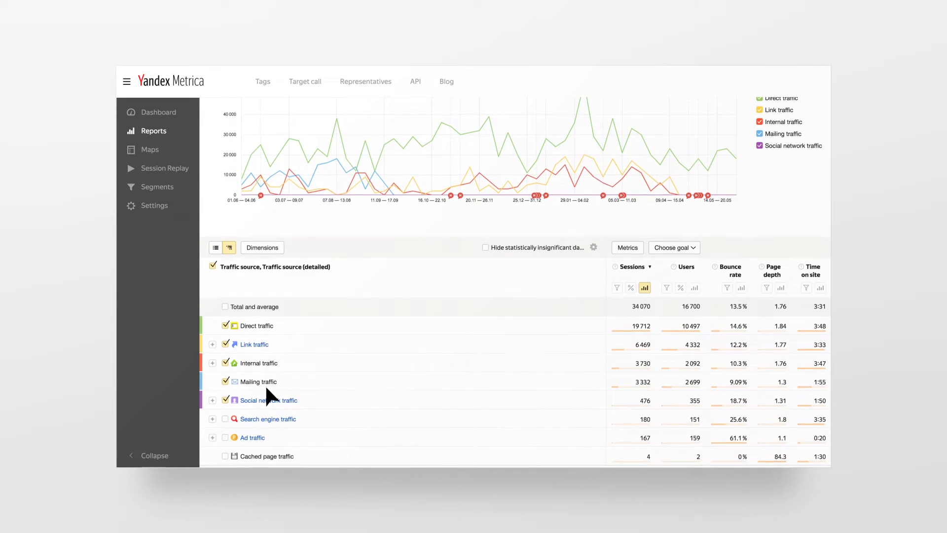
scroll(up, 3)
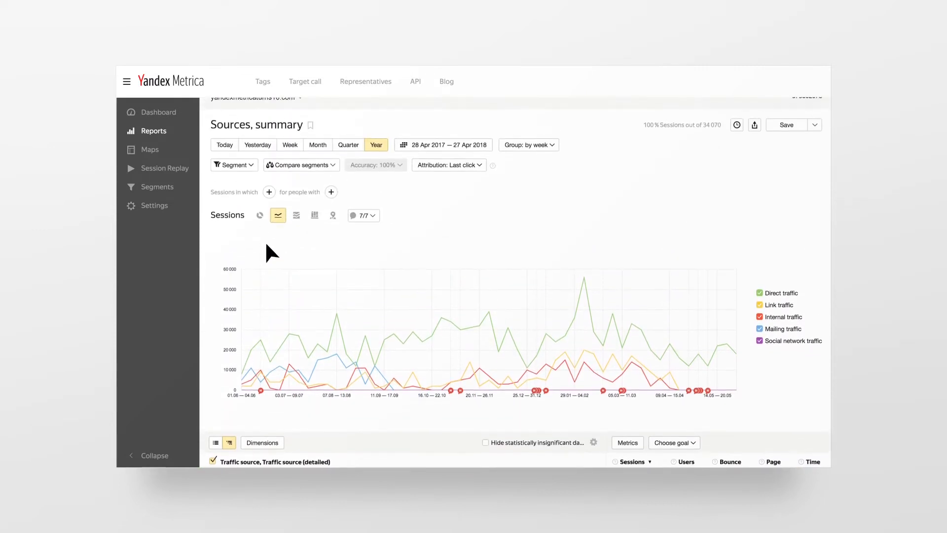
scroll(up, 3)
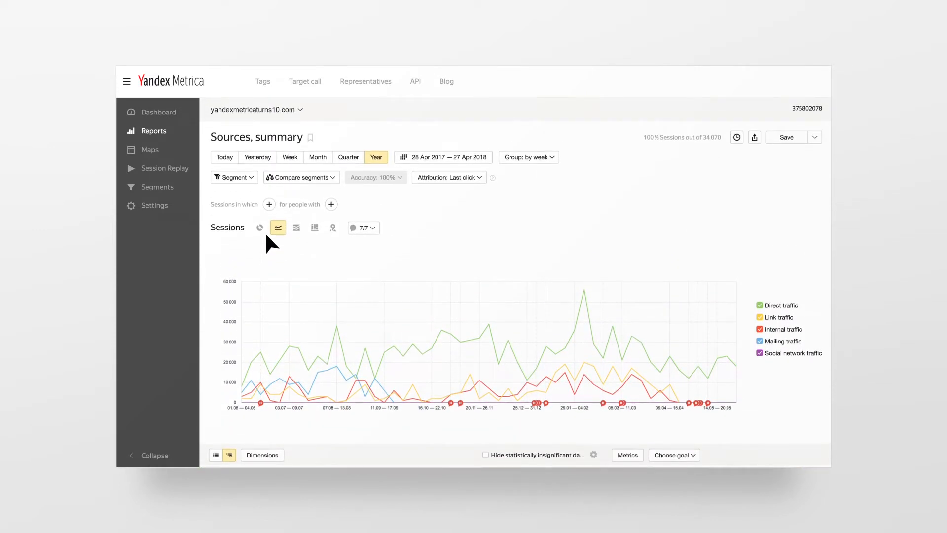
scroll(down, 3)
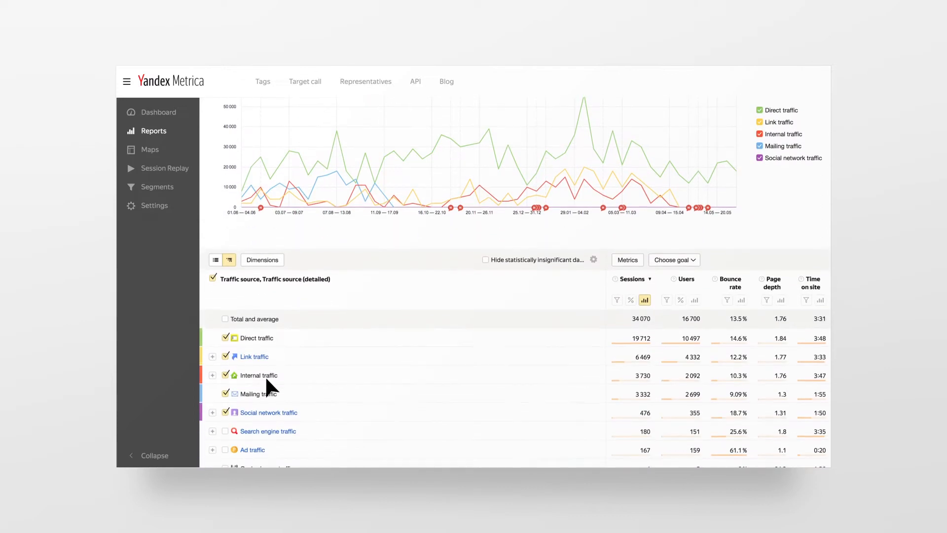
scroll(down, 3)
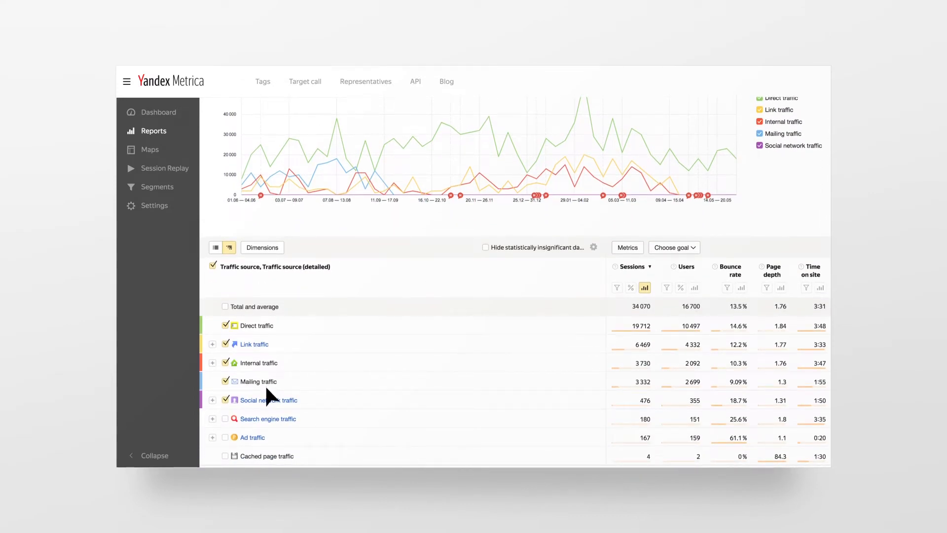
mouse_move(275, 345)
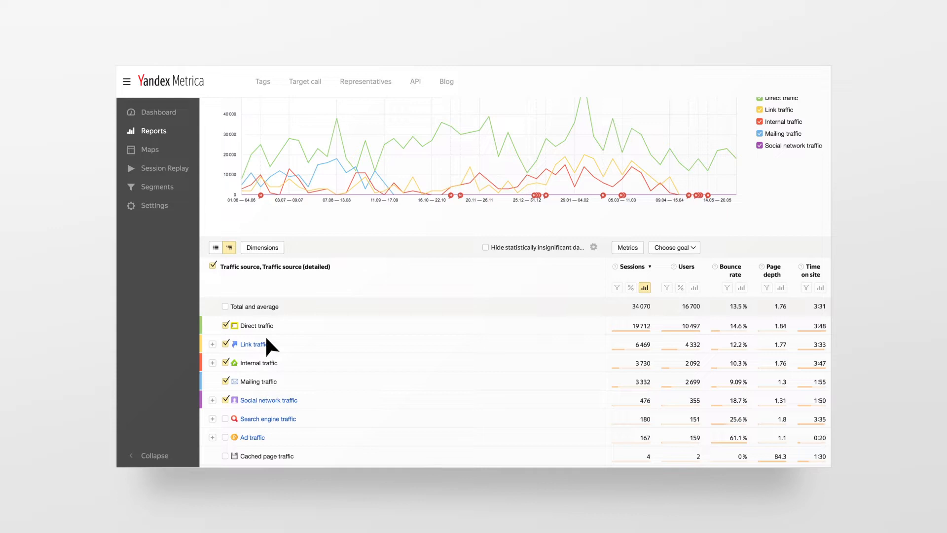
mouse_move(270, 334)
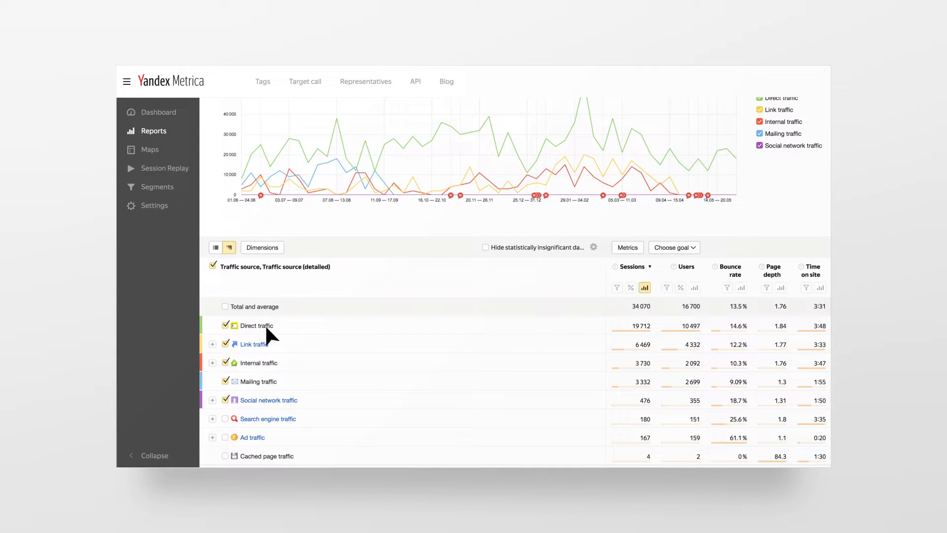
mouse_move(269, 451)
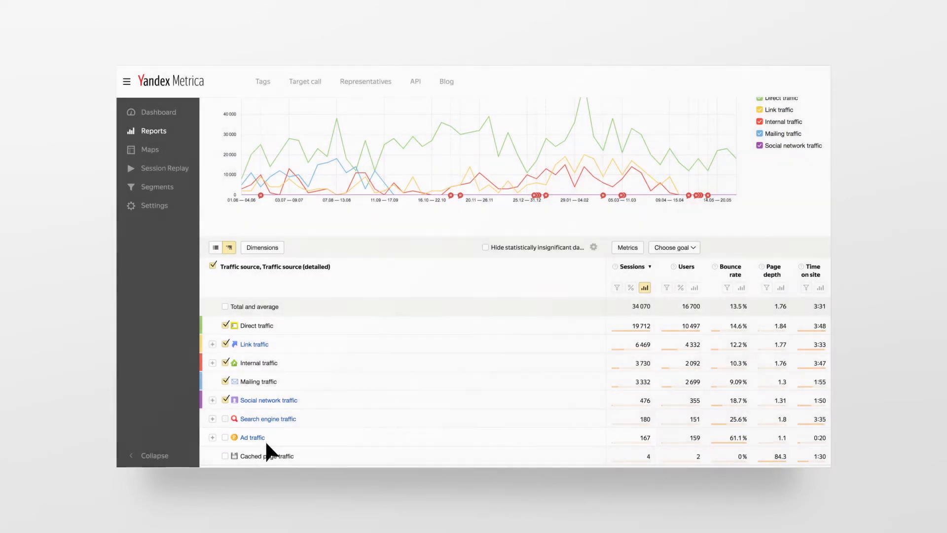
mouse_move(412, 391)
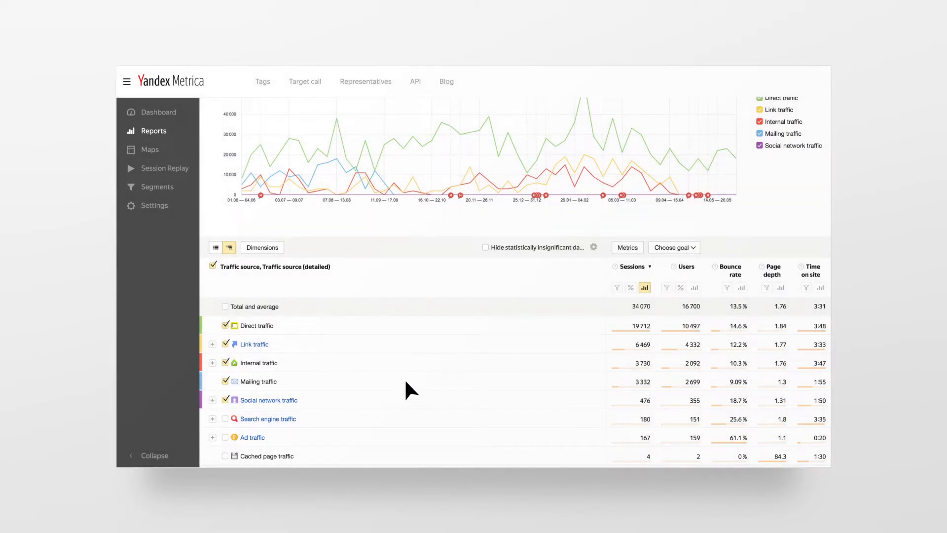
mouse_move(709, 290)
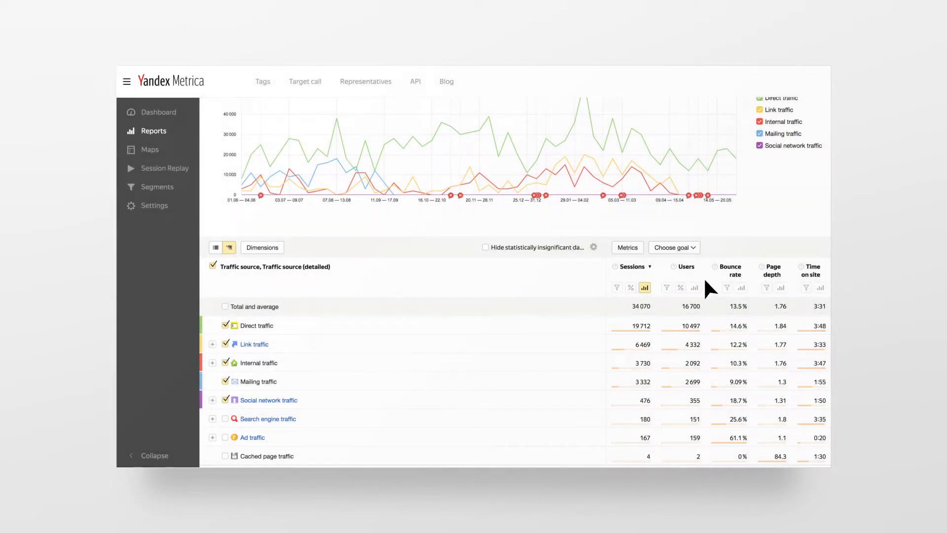
mouse_move(824, 292)
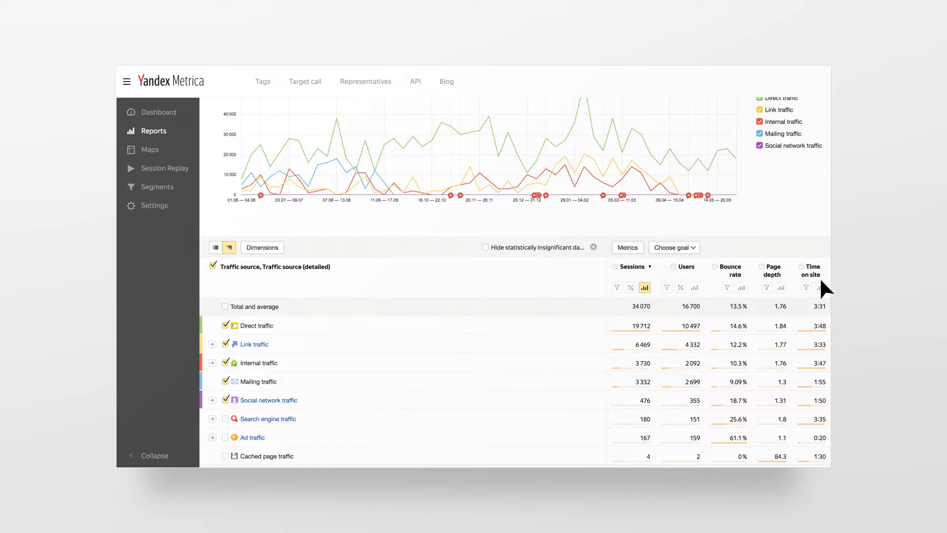
mouse_move(644, 431)
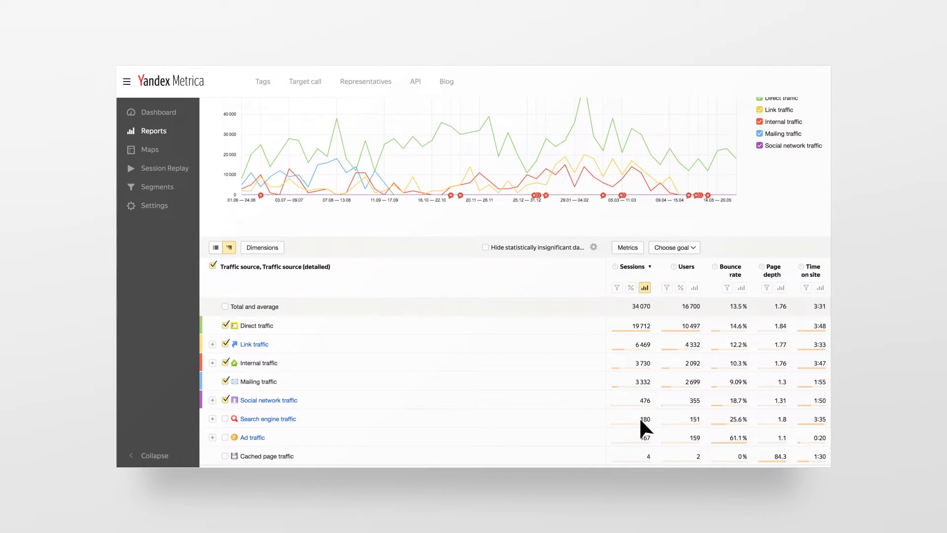
mouse_move(647, 430)
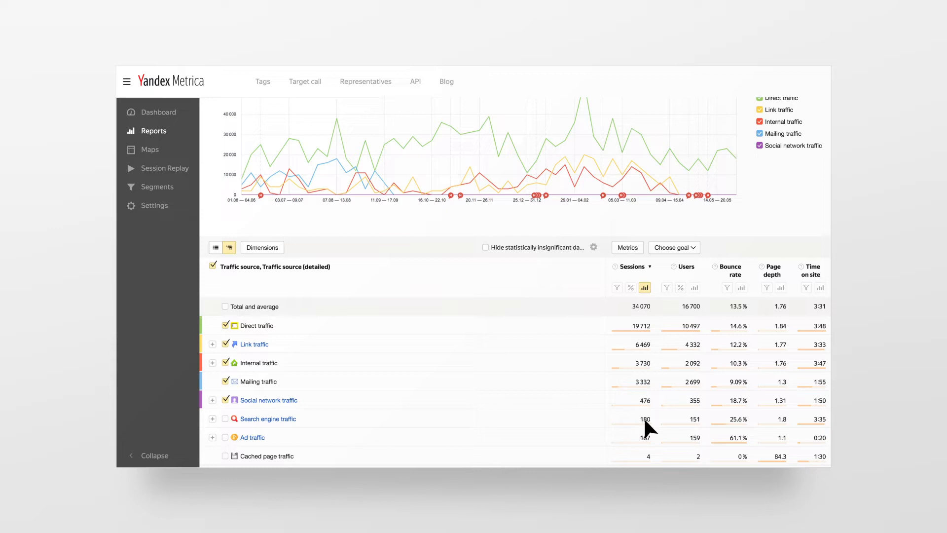
mouse_move(697, 429)
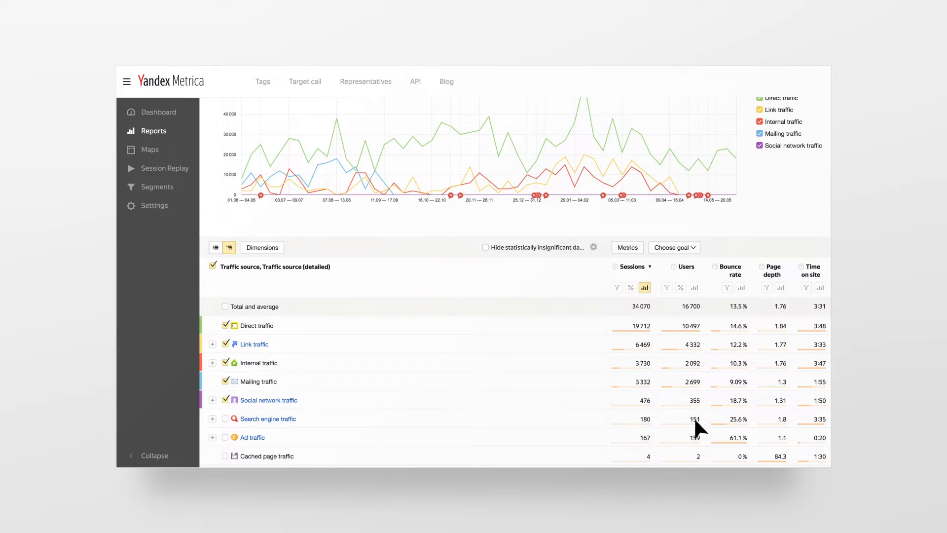
mouse_move(782, 430)
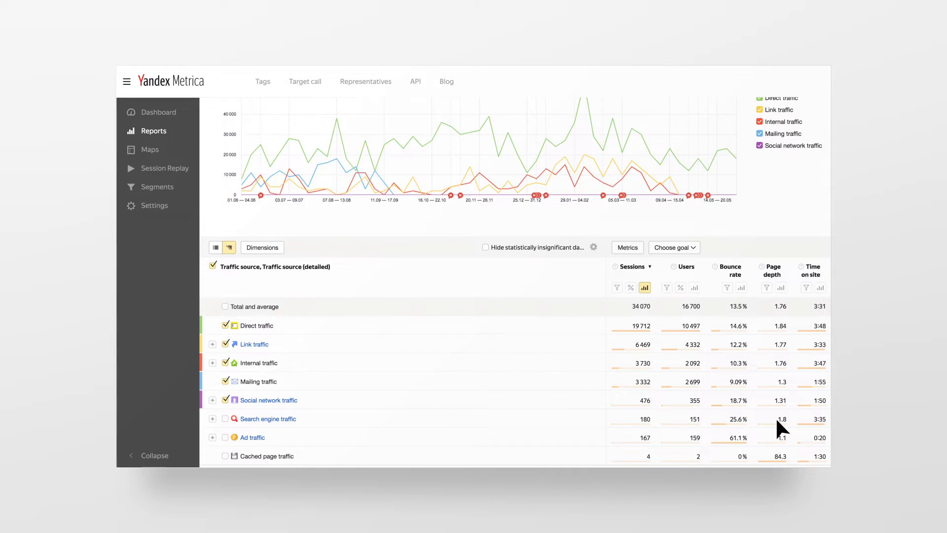
Expand Ad traffic down through Yandex: Direct to ad campaign and banner levels.
click(212, 437)
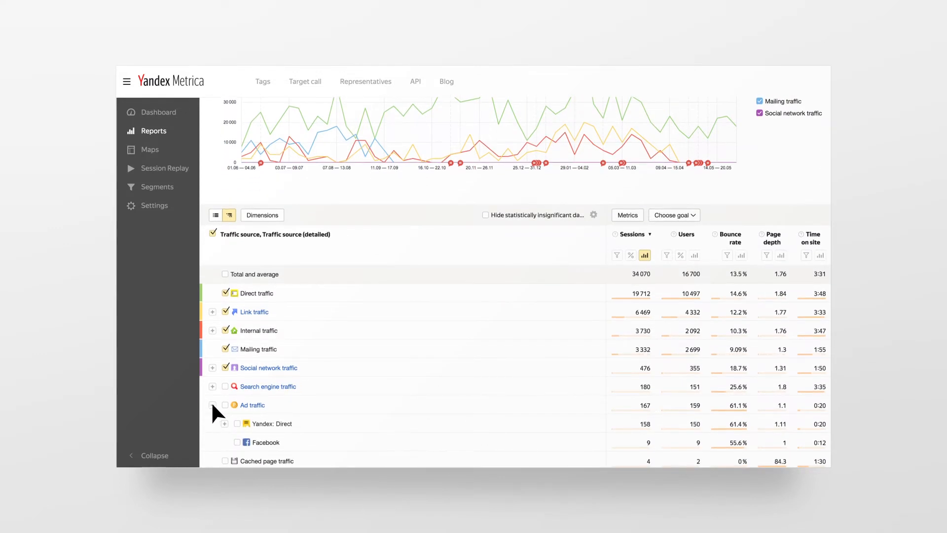
click(212, 404)
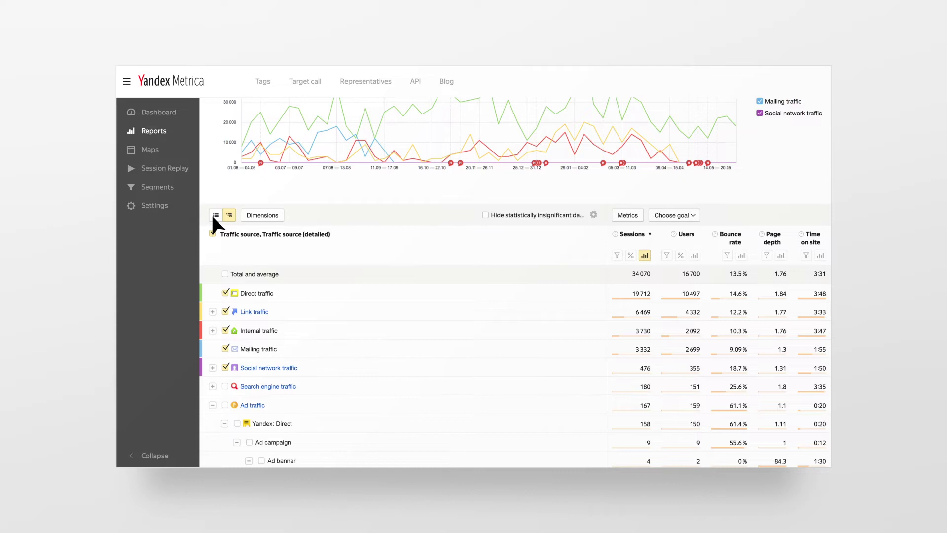
Switch the sources table to a flat list and chart sessions on a world map.
click(216, 215)
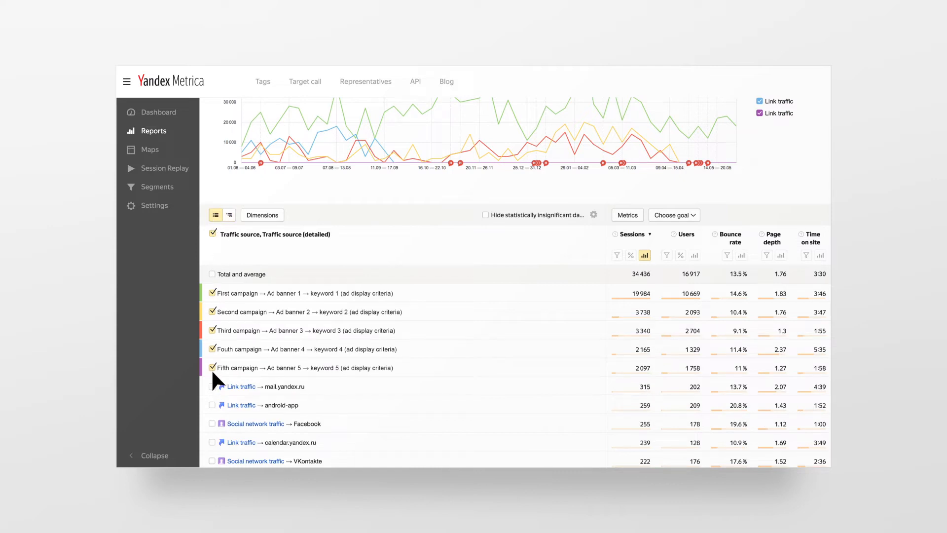
mouse_move(217, 392)
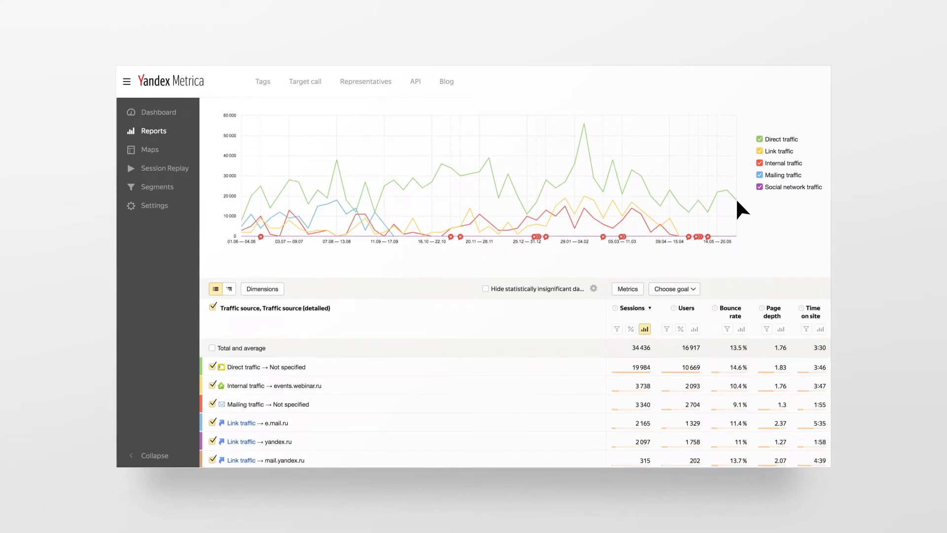
scroll(up, 3)
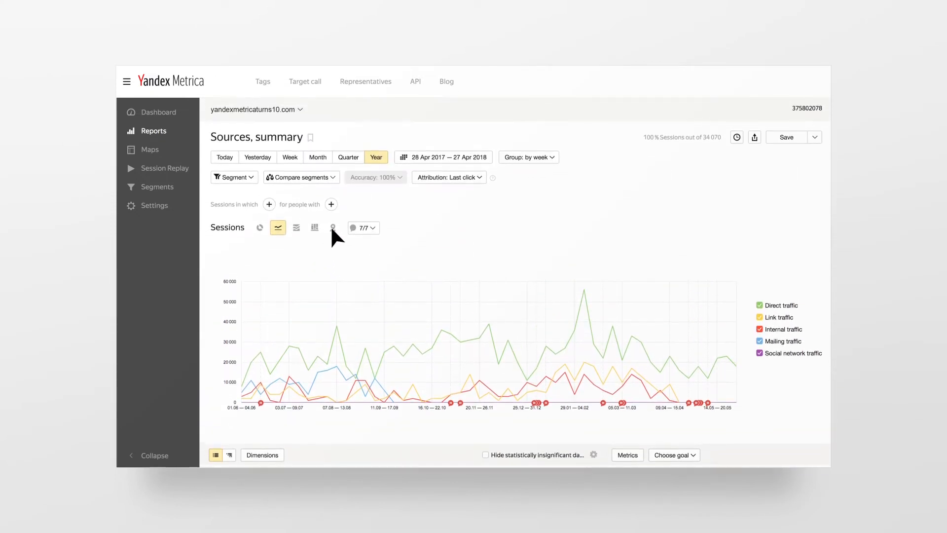
click(332, 228)
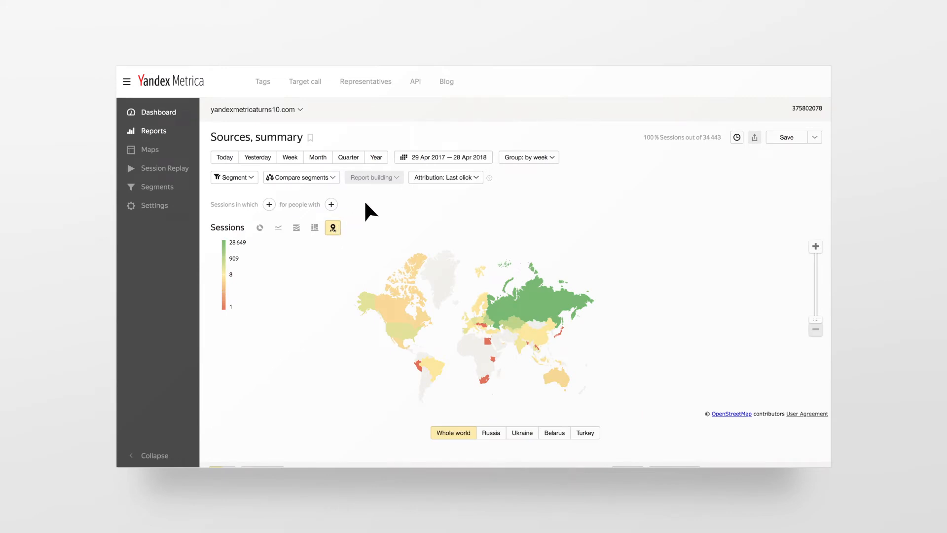
mouse_move(424, 168)
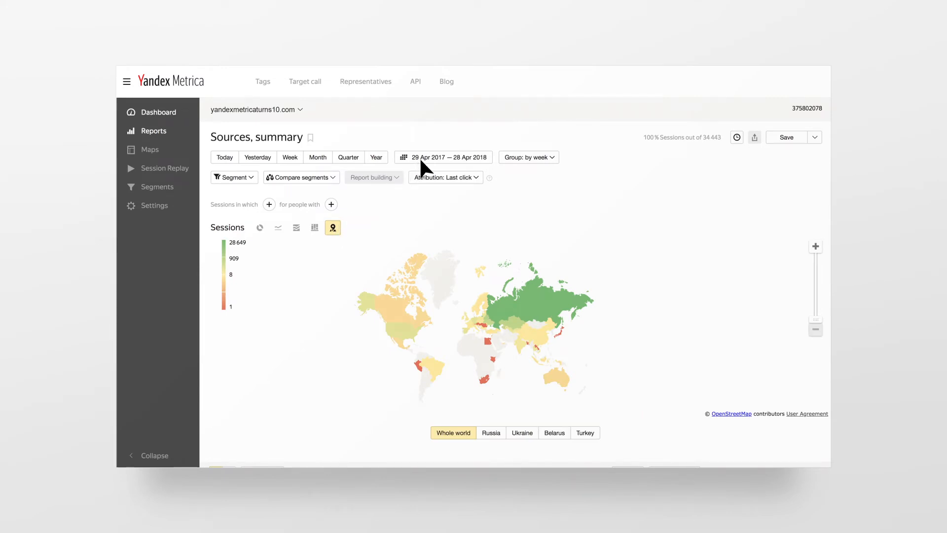
click(443, 156)
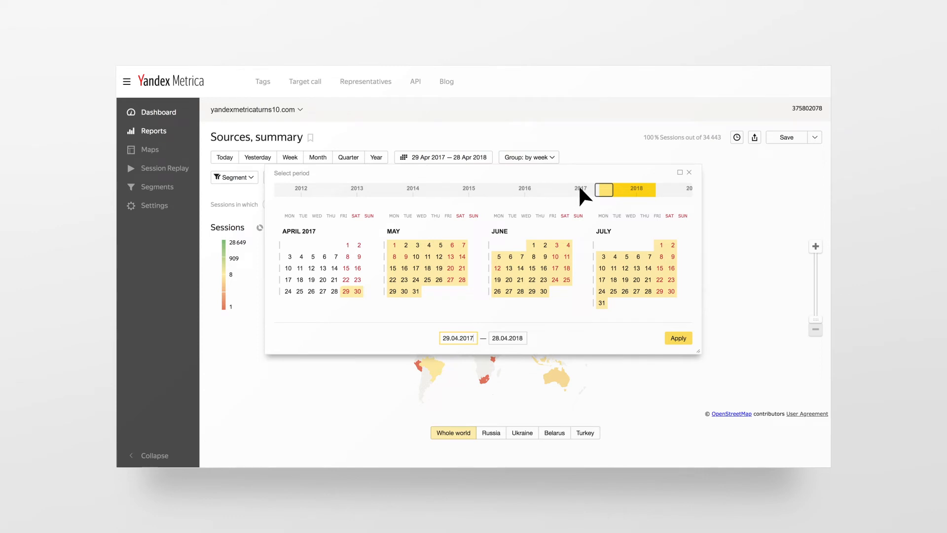
click(579, 190)
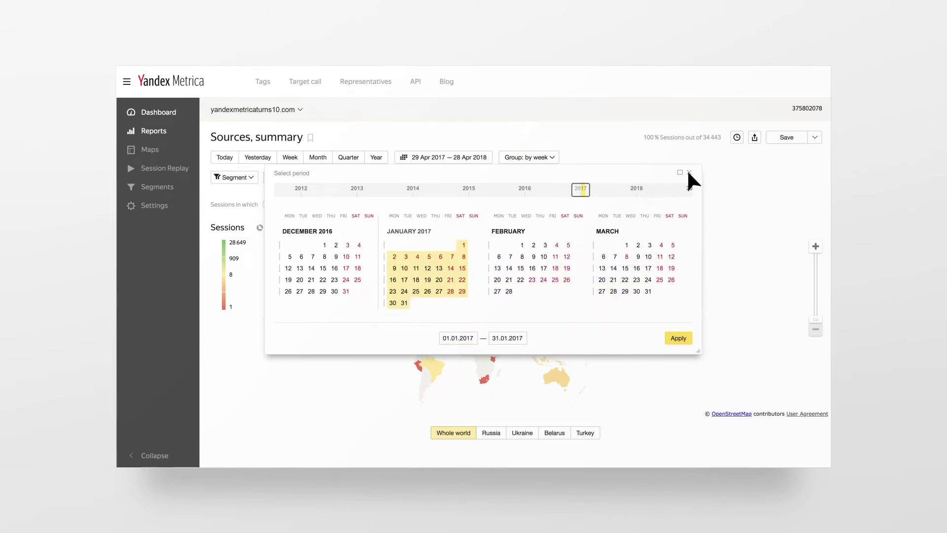
click(687, 174)
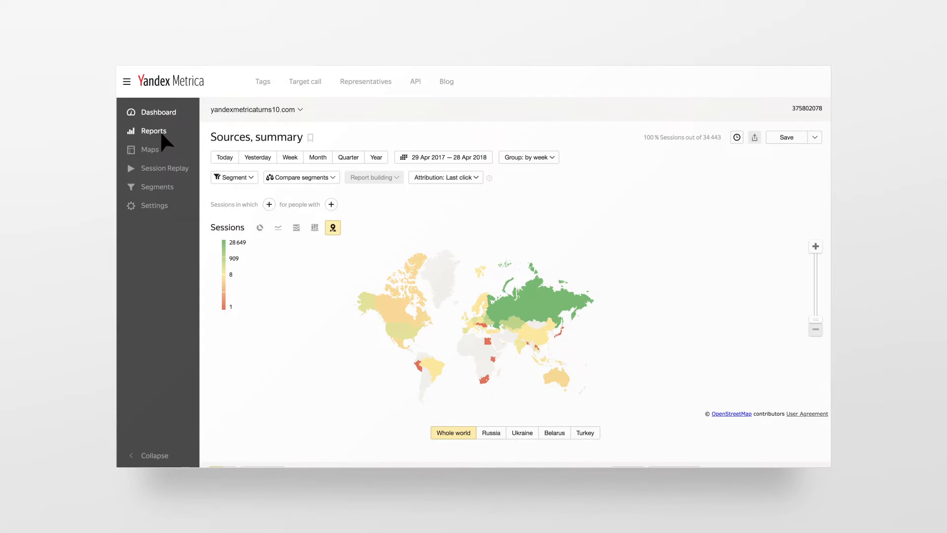
Reload Sources, summary from Standard reports with its default chart and source tree.
click(154, 130)
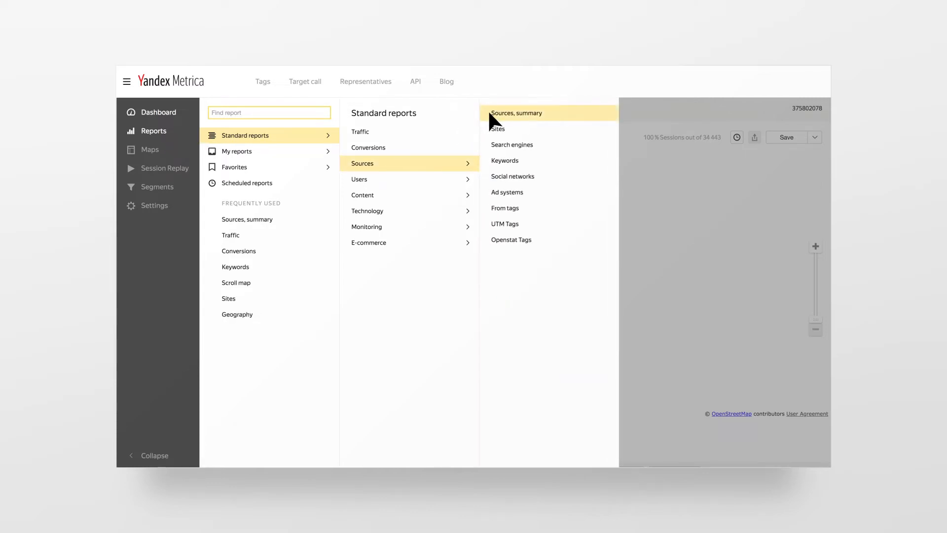
click(516, 113)
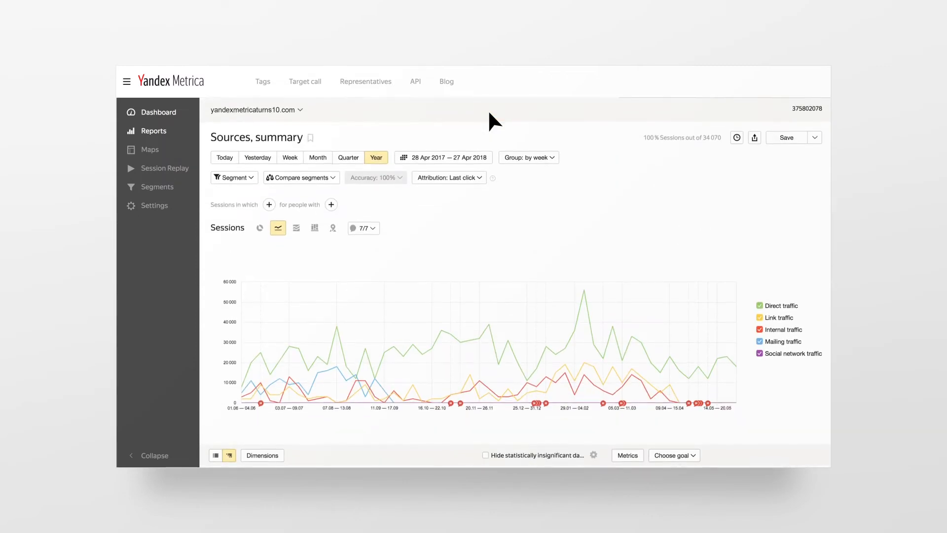
scroll(down, 3)
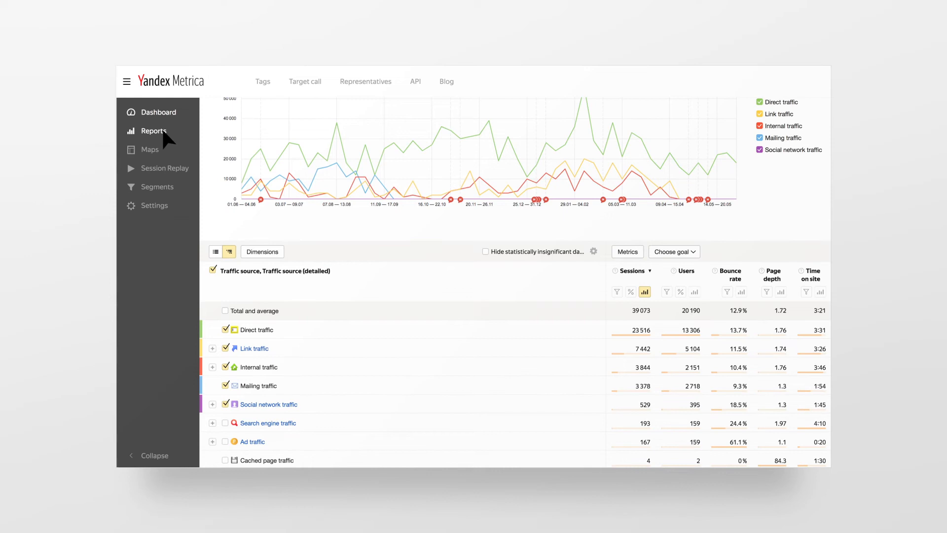
click(154, 130)
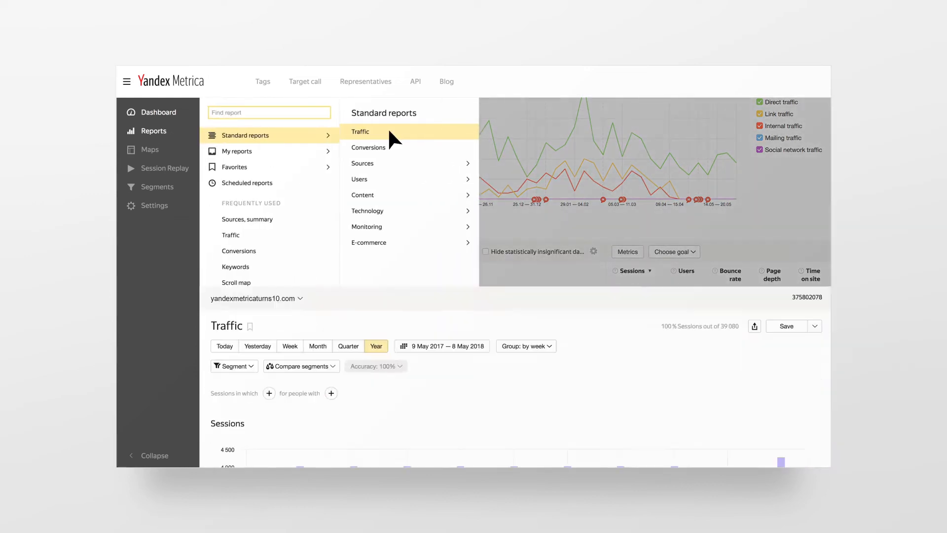
View the Traffic and Geography reports, then sessions by device type.
click(361, 131)
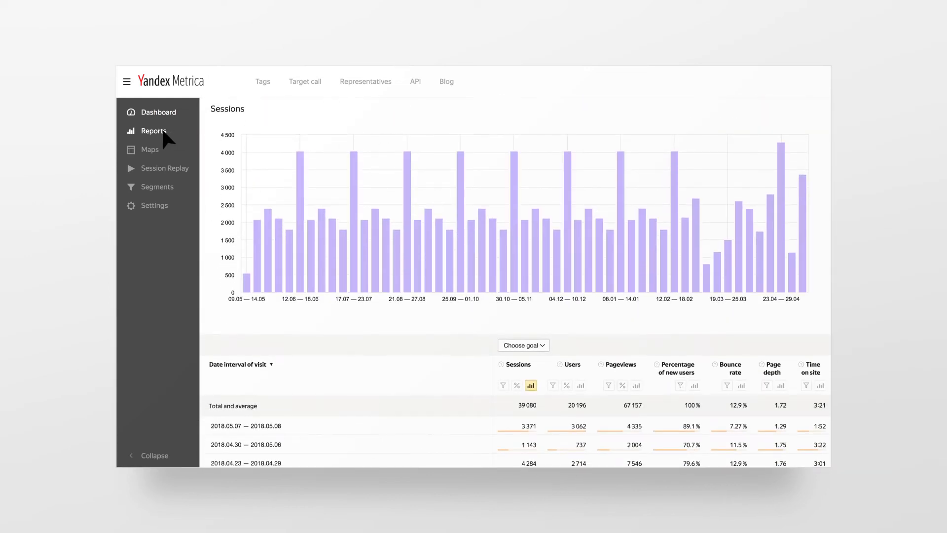
click(154, 131)
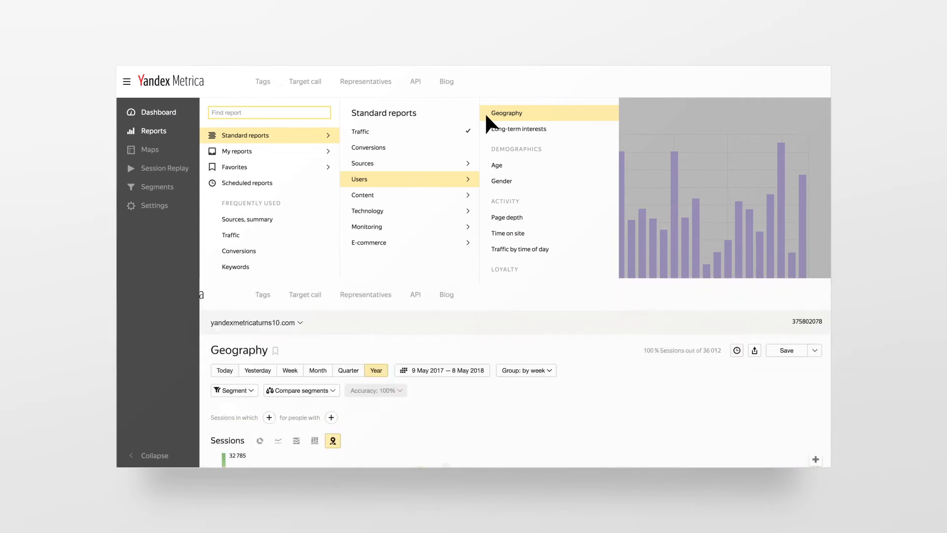
click(505, 112)
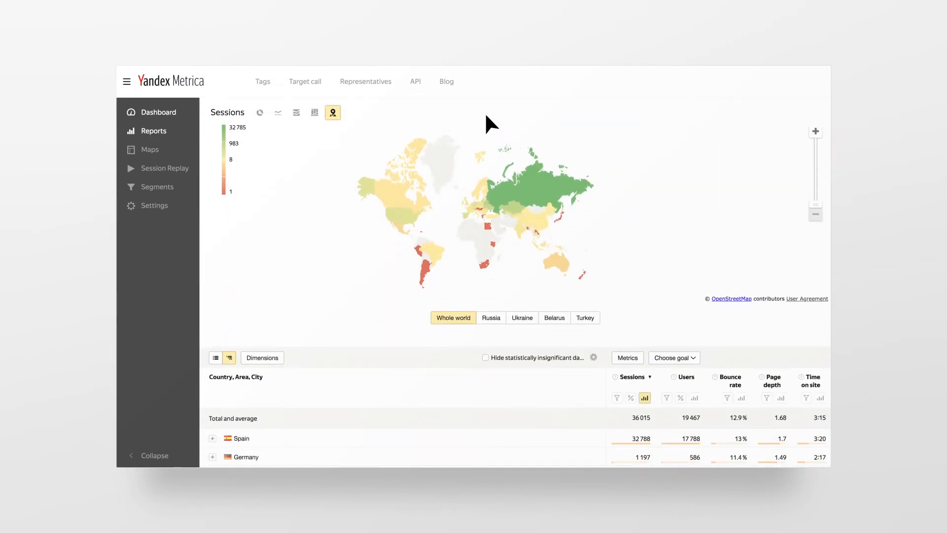
click(278, 112)
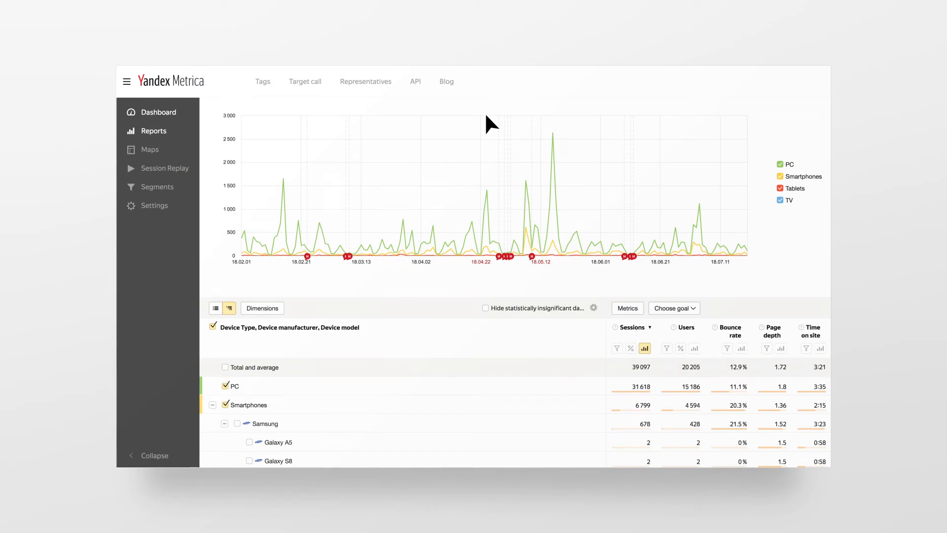
mouse_move(541, 198)
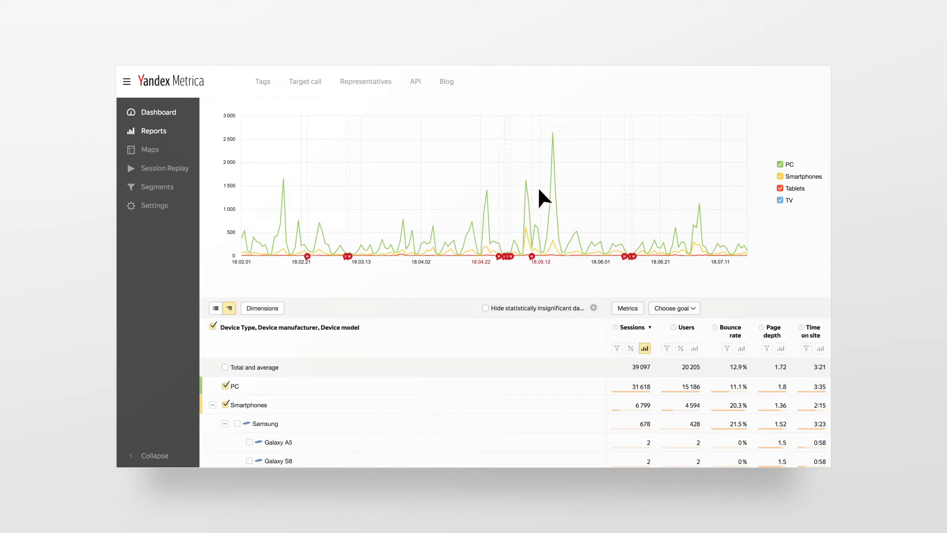
mouse_move(629, 318)
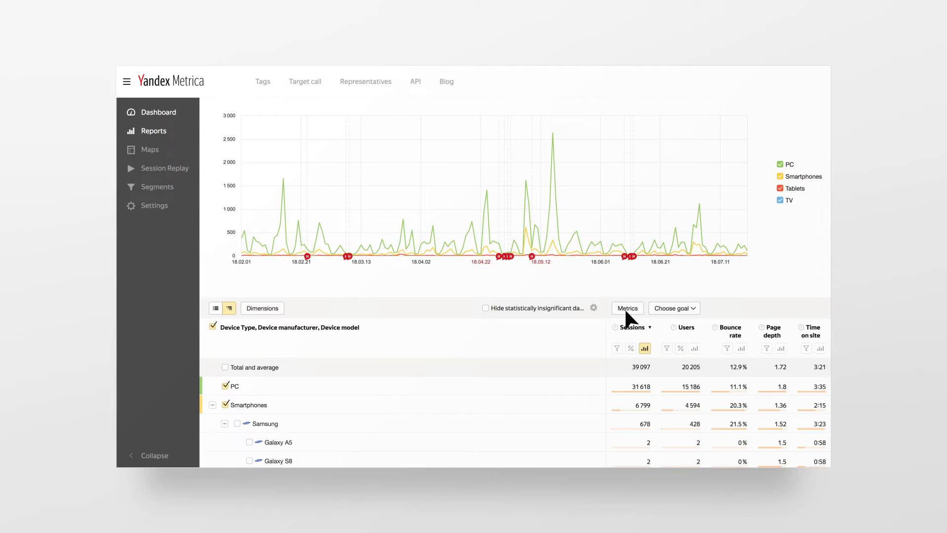
Review the device report's ticked metrics under Behavior and return to Sources, summary.
click(627, 308)
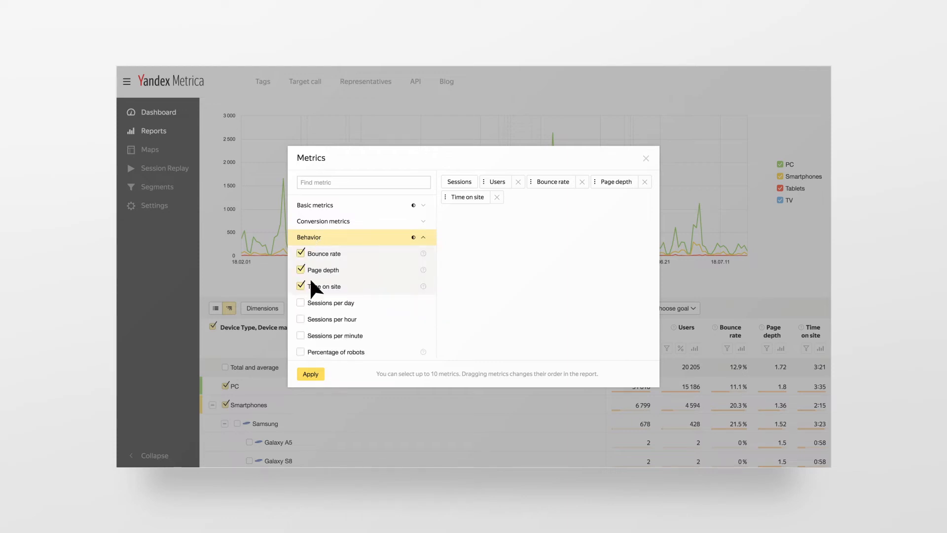
click(301, 351)
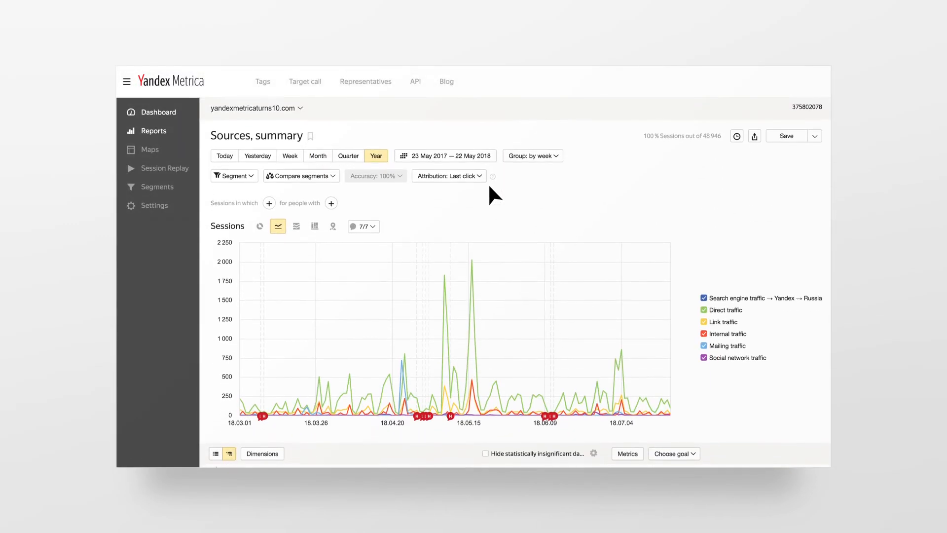
Group the table by City and Country before Traffic source and add a Mobility metric.
scroll(down, 3)
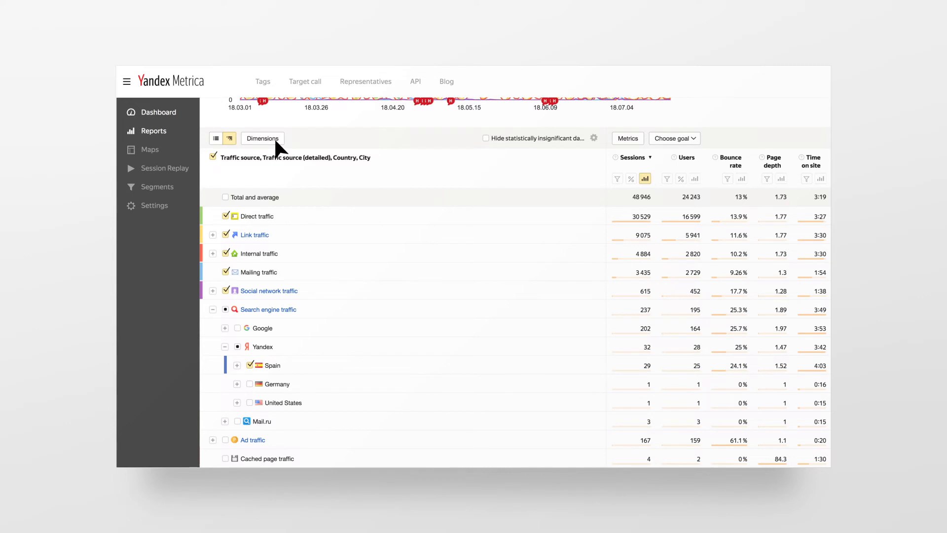
click(263, 138)
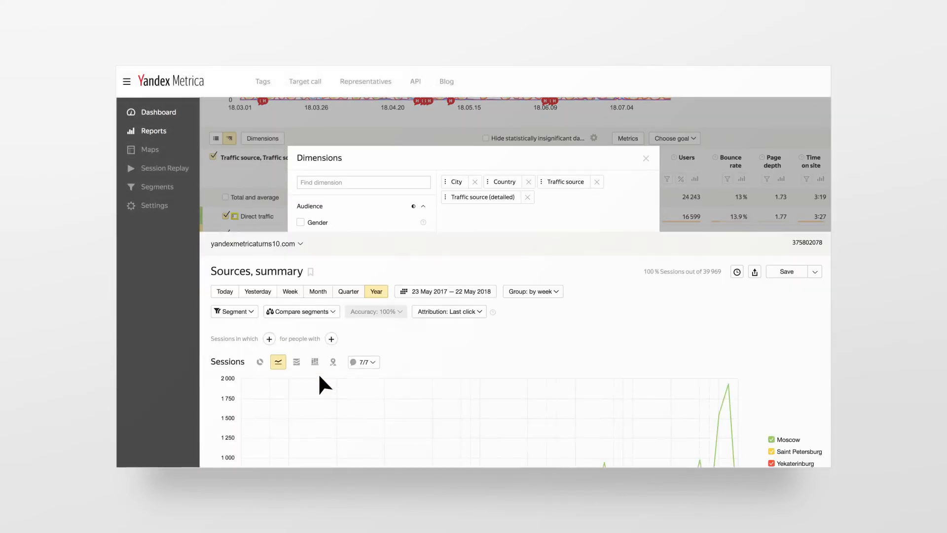
click(645, 158)
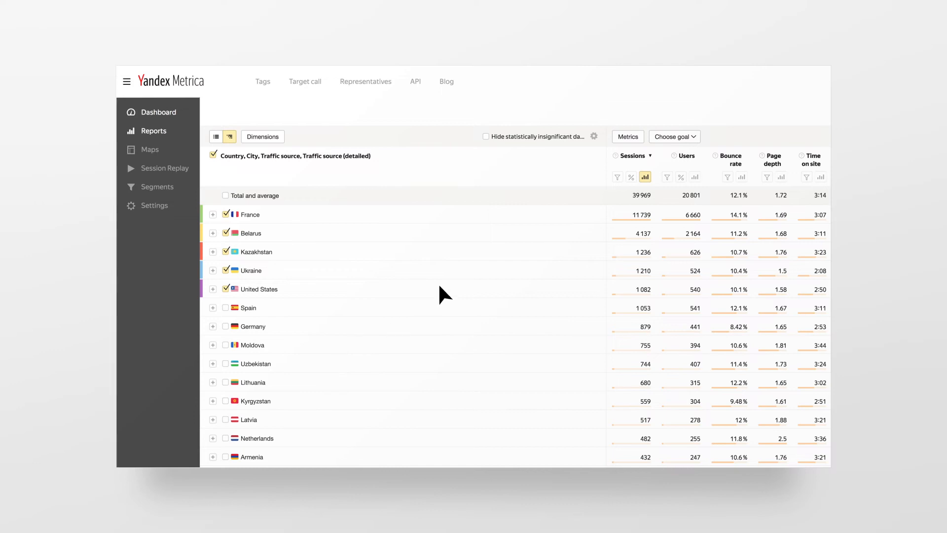
click(627, 136)
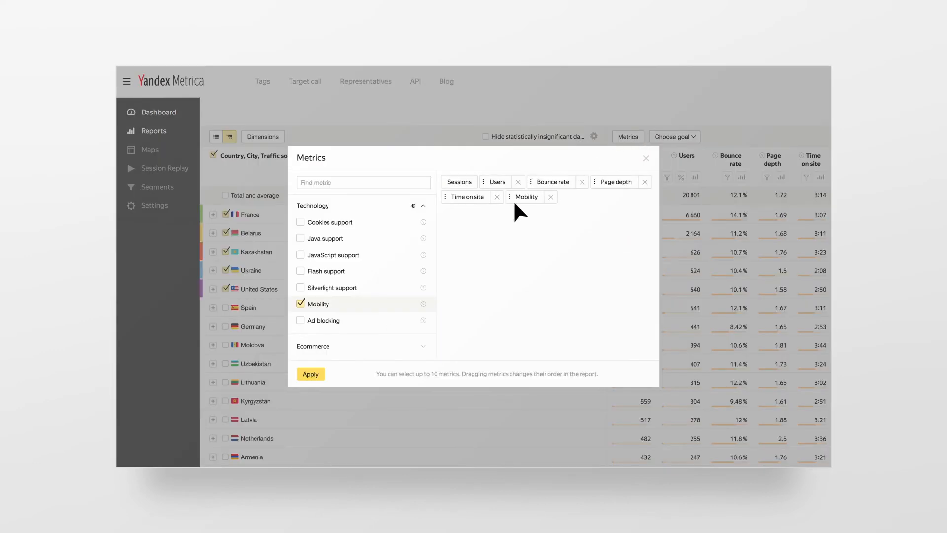
mouse_move(319, 319)
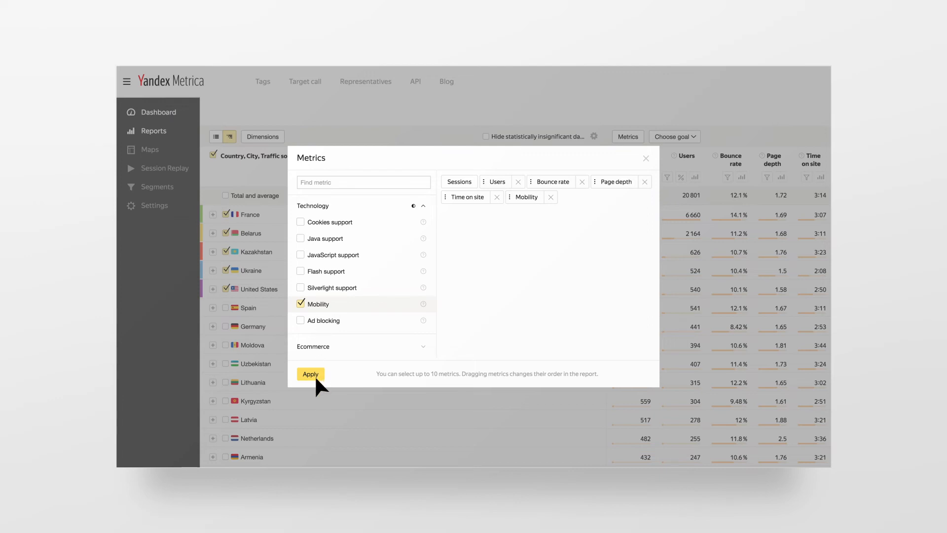
click(309, 373)
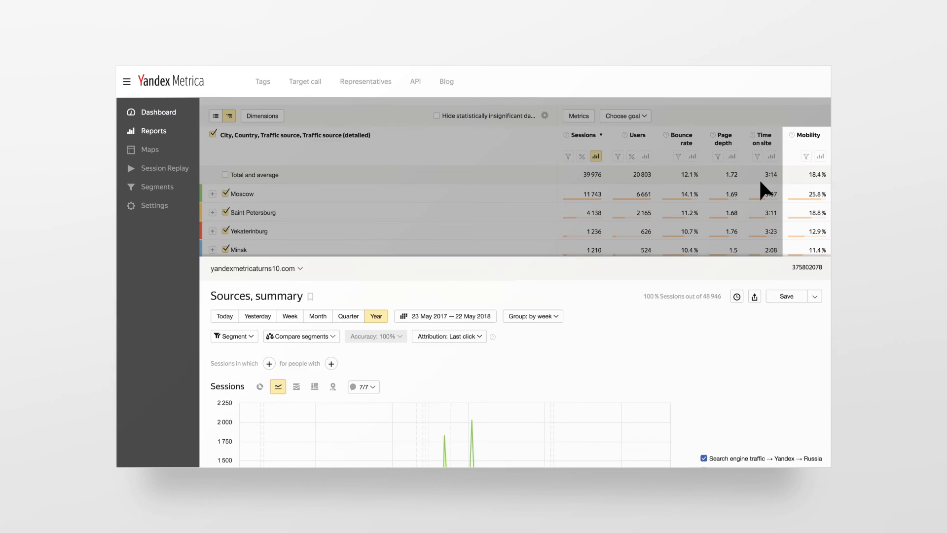
Choose the Clicked "Contact us" goal to show its conversions across sources.
click(672, 249)
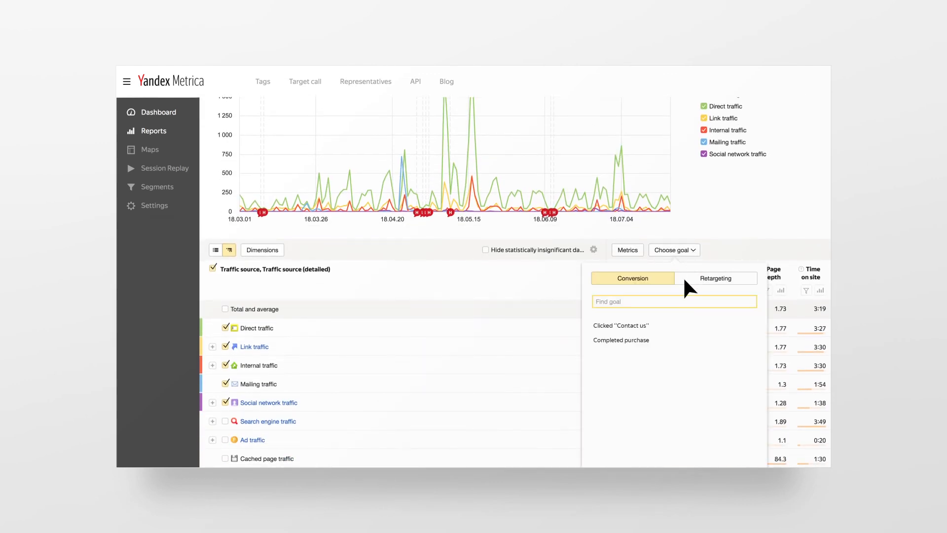
click(619, 326)
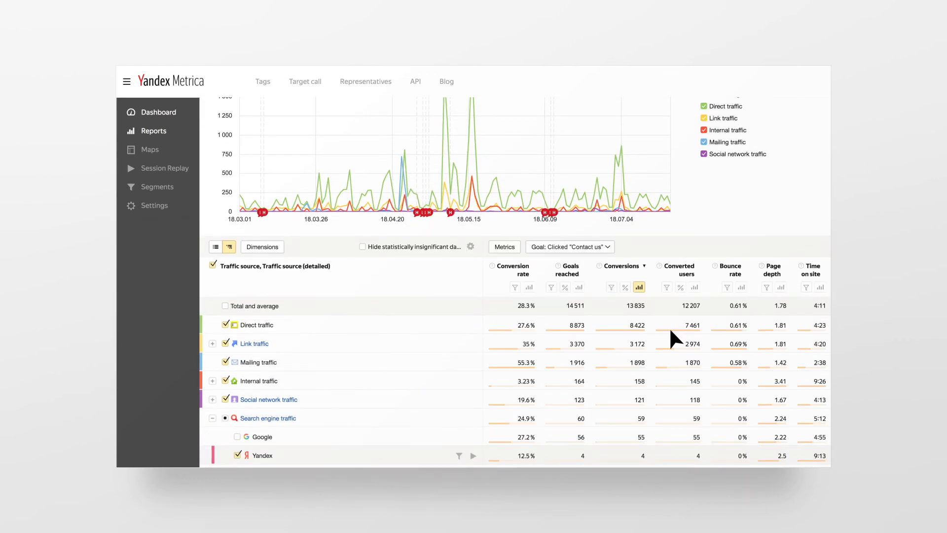
mouse_move(675, 427)
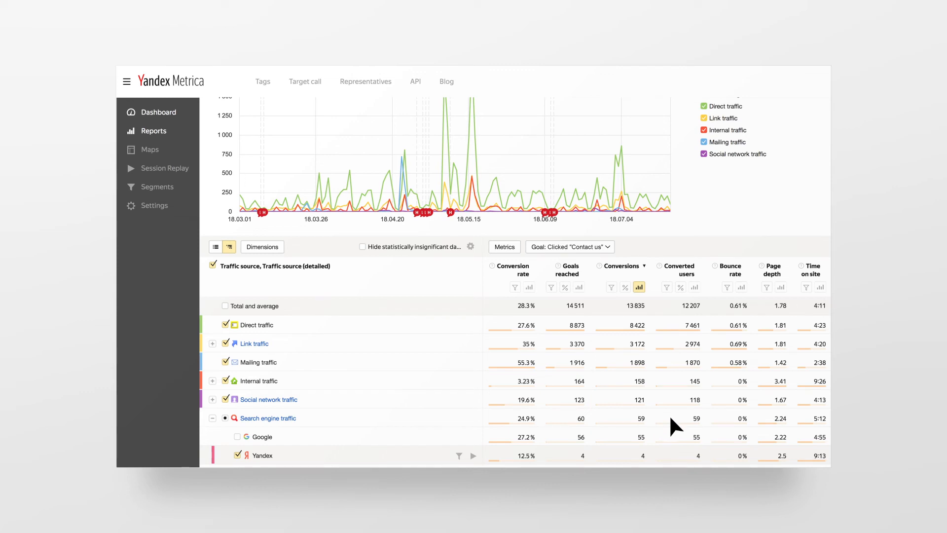
mouse_move(675, 475)
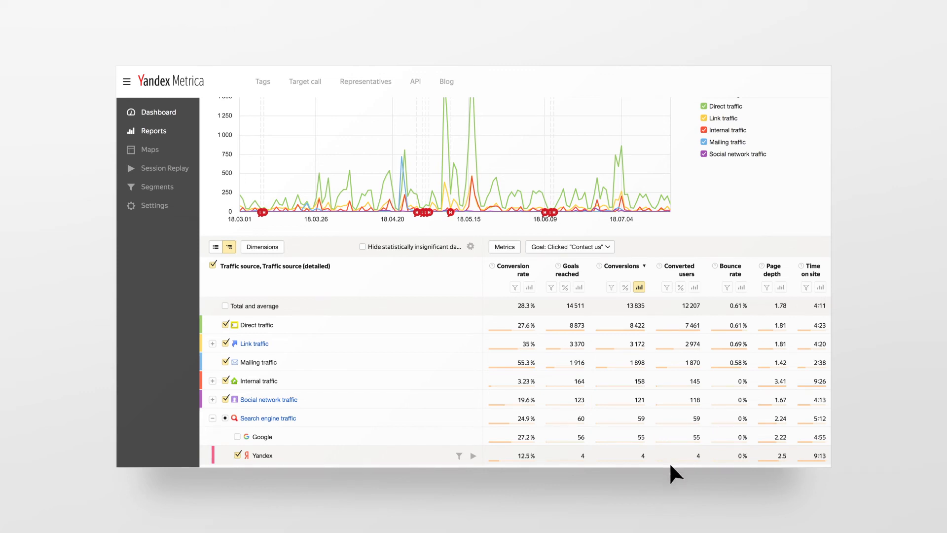
mouse_move(674, 449)
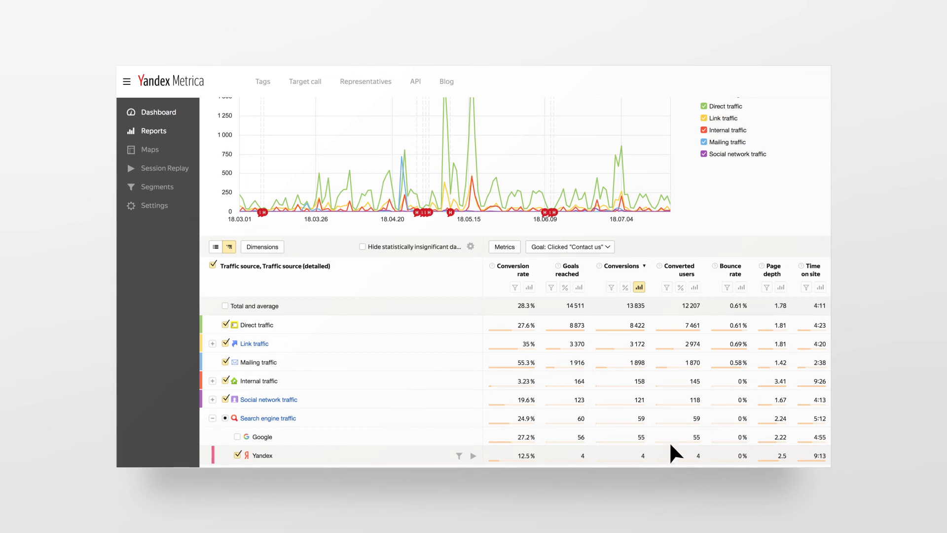
mouse_move(673, 427)
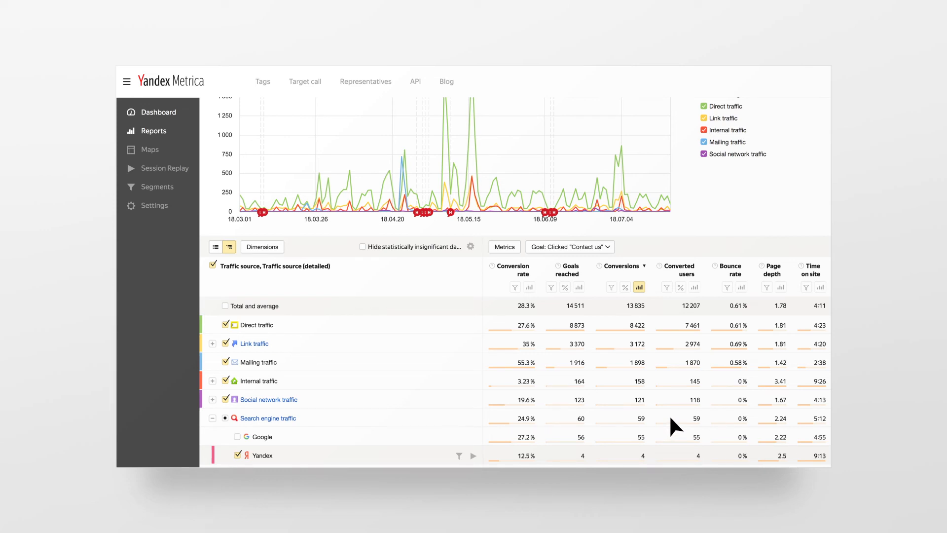
scroll(up, 3)
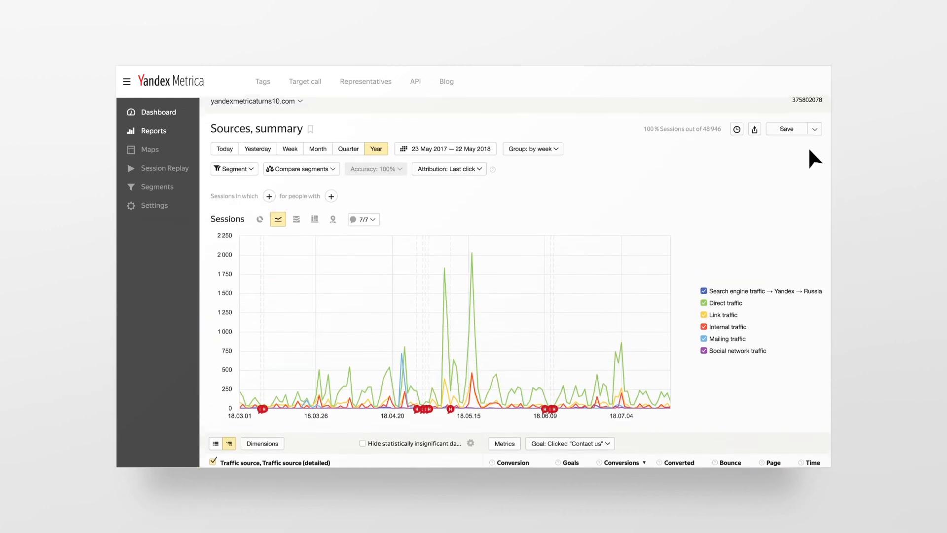
Save the report as 'Mobile traffic share' and schedule weekly email delivery.
click(786, 128)
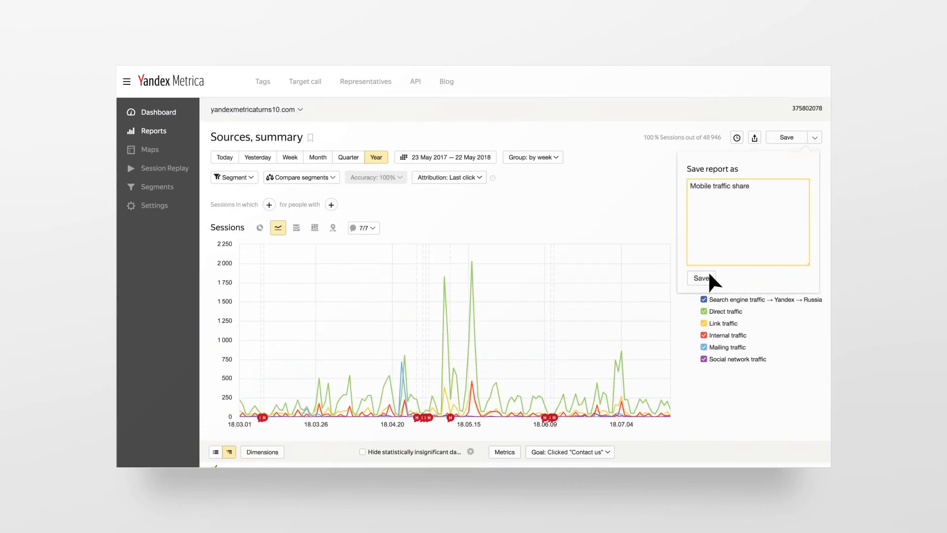
click(152, 131)
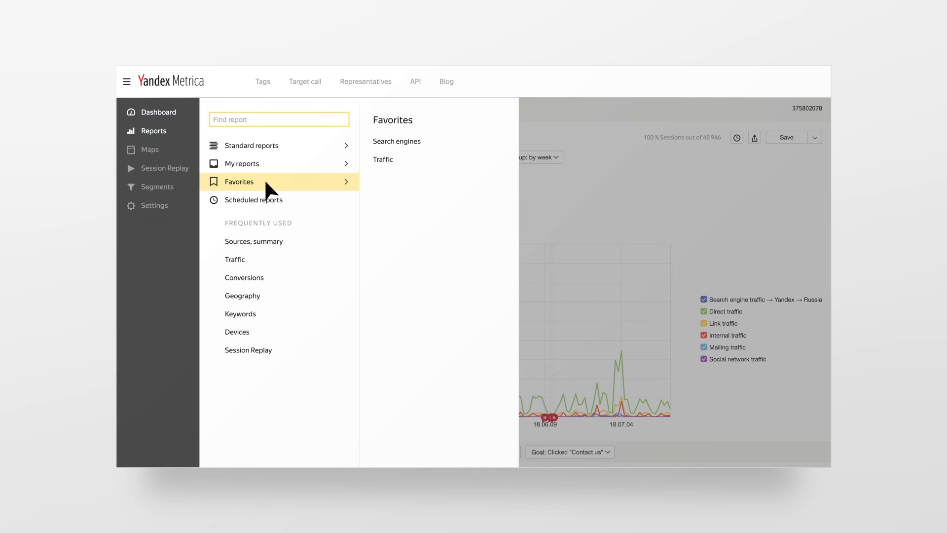
click(253, 241)
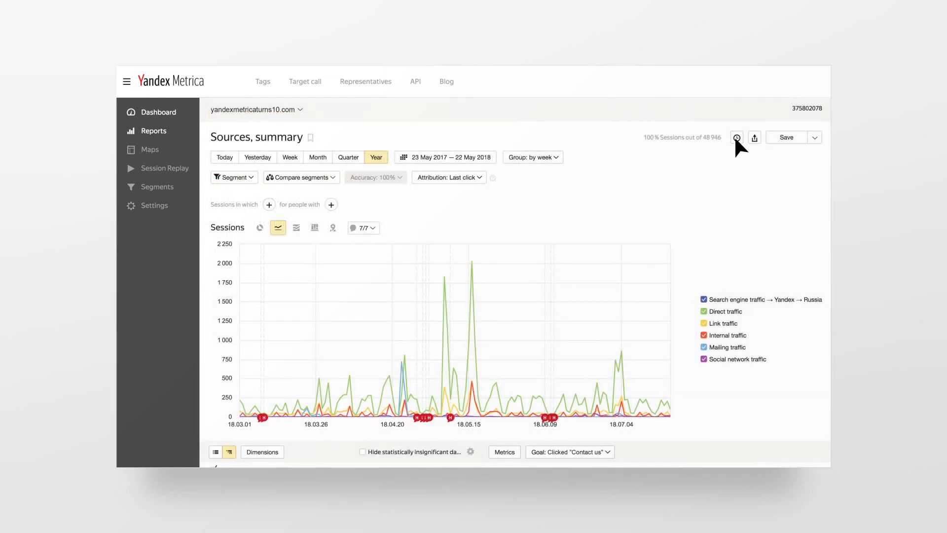
click(736, 137)
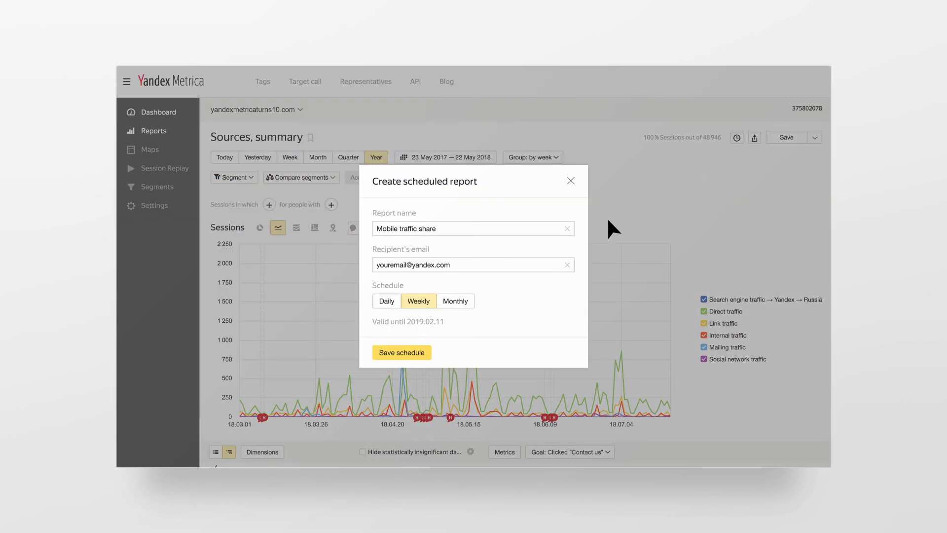
mouse_move(402, 352)
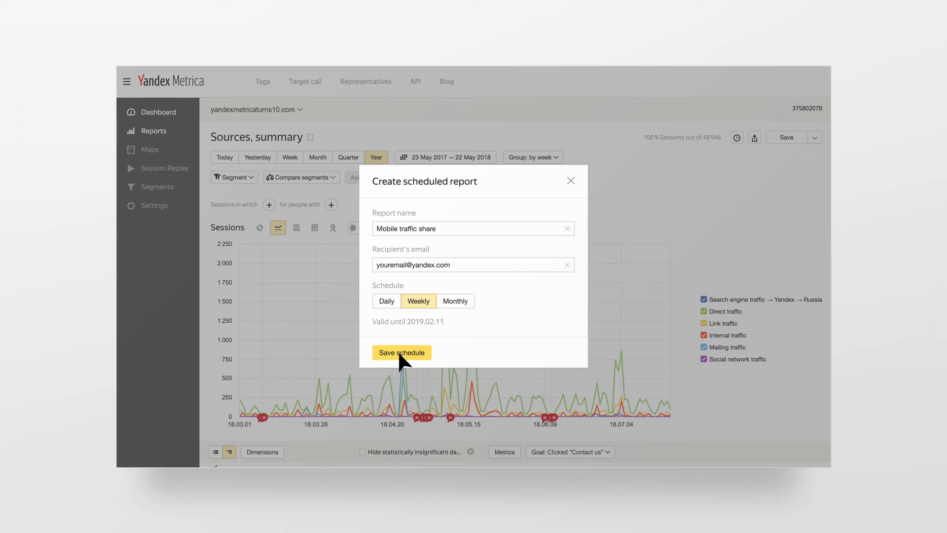
click(401, 352)
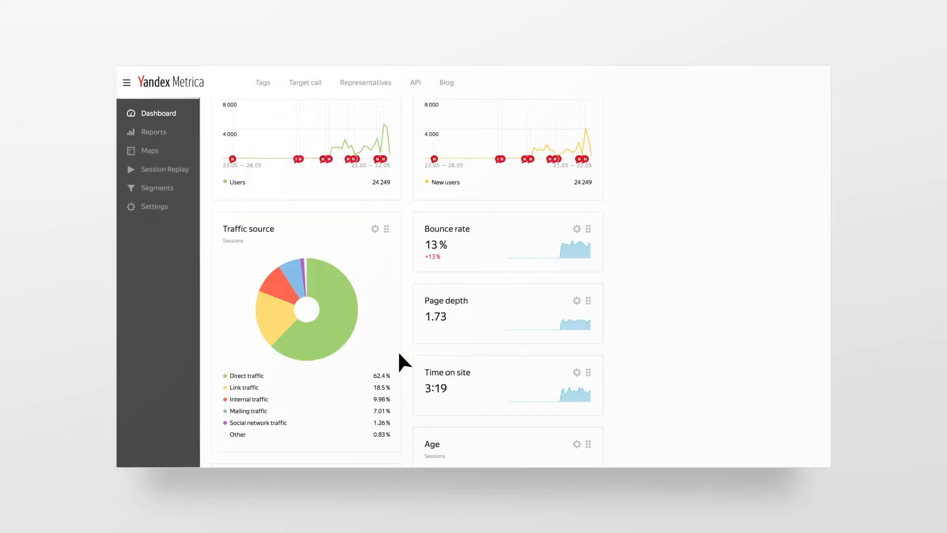
scroll(down, 3)
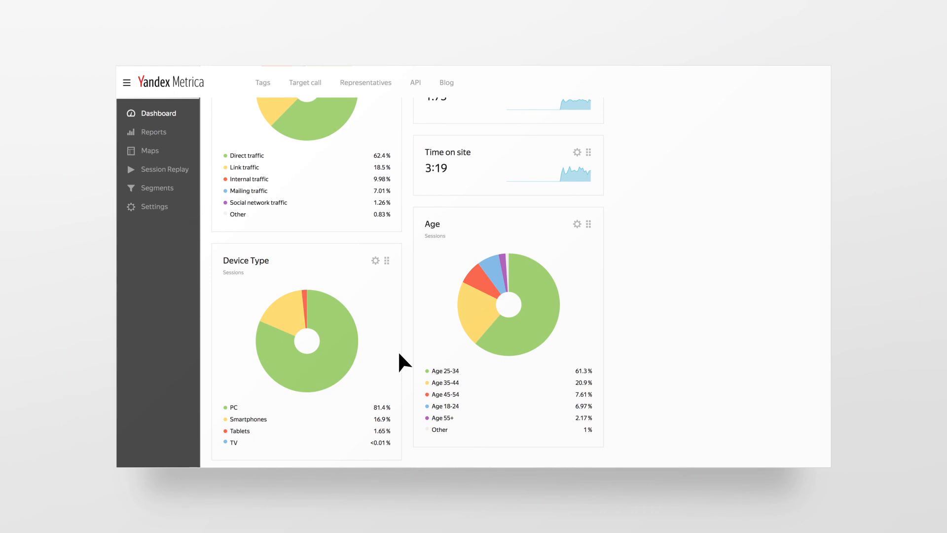
scroll(up, 3)
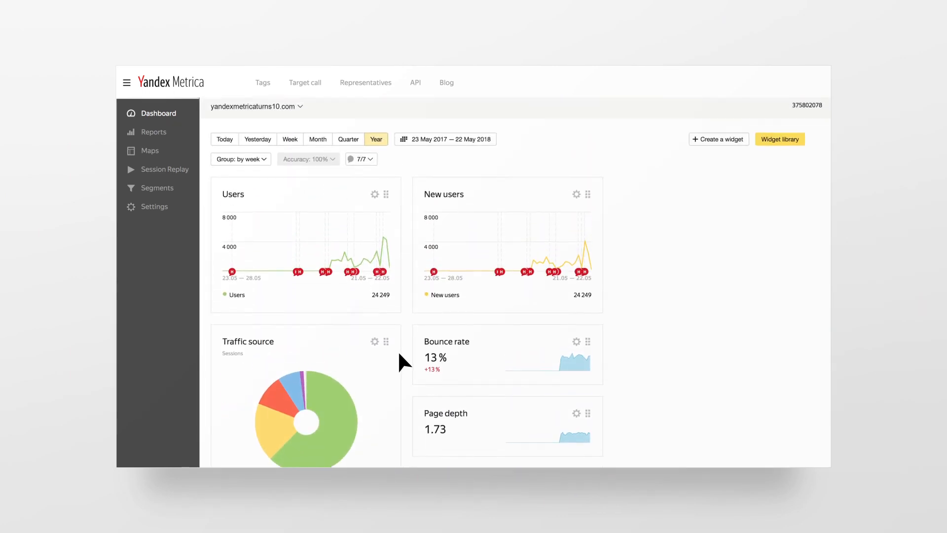